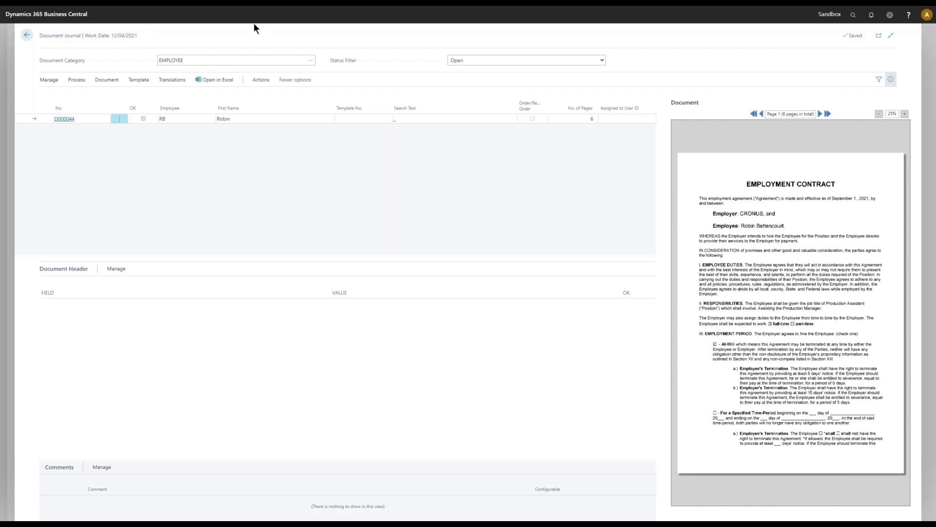
- Open the Document Categories lookup and browse Employees, Posted Purchase Receipts and Vendors
{"action": "left_click", "coordinate": [236, 59]}
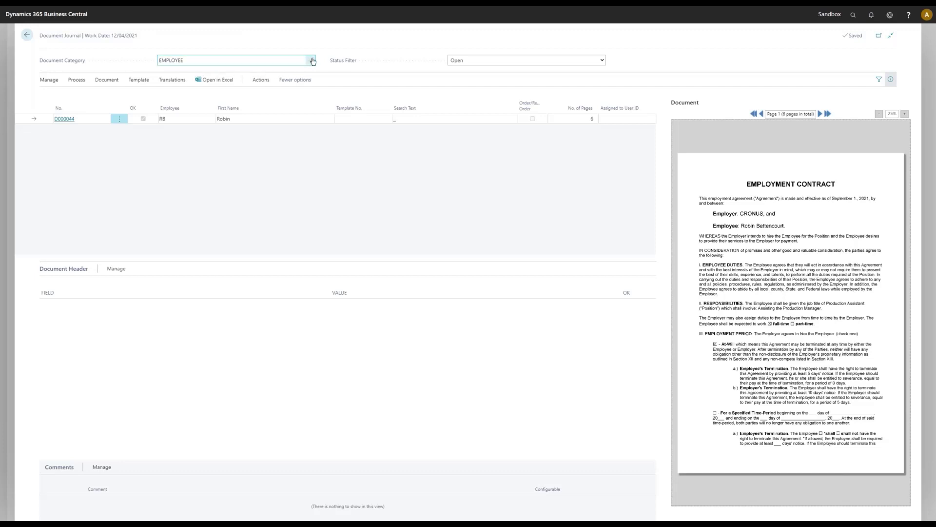
{"action": "mouse_move", "coordinate": [311, 60]}
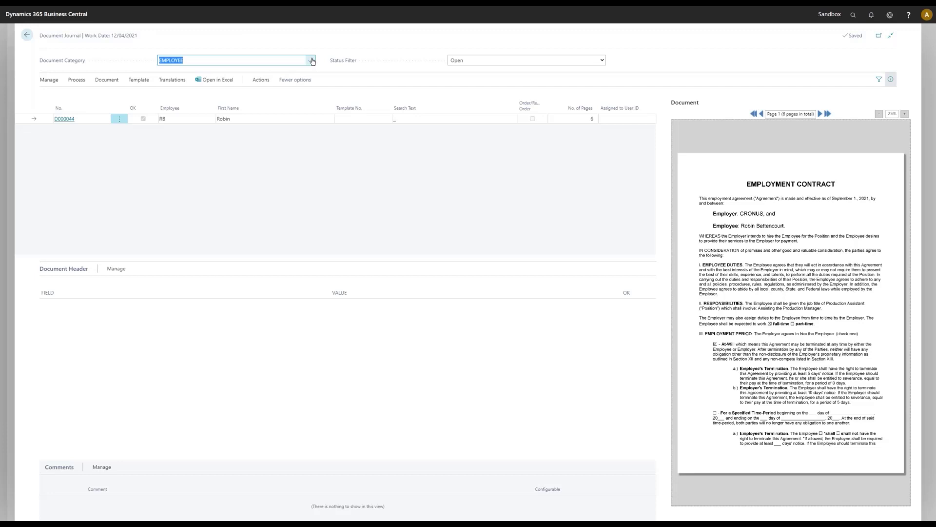
{"action": "left_click", "coordinate": [311, 60]}
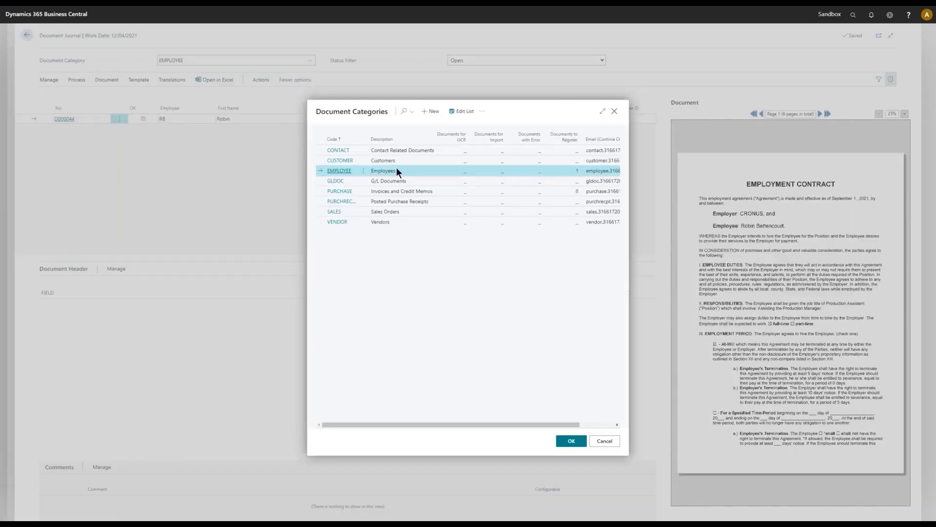
{"action": "mouse_move", "coordinate": [412, 194]}
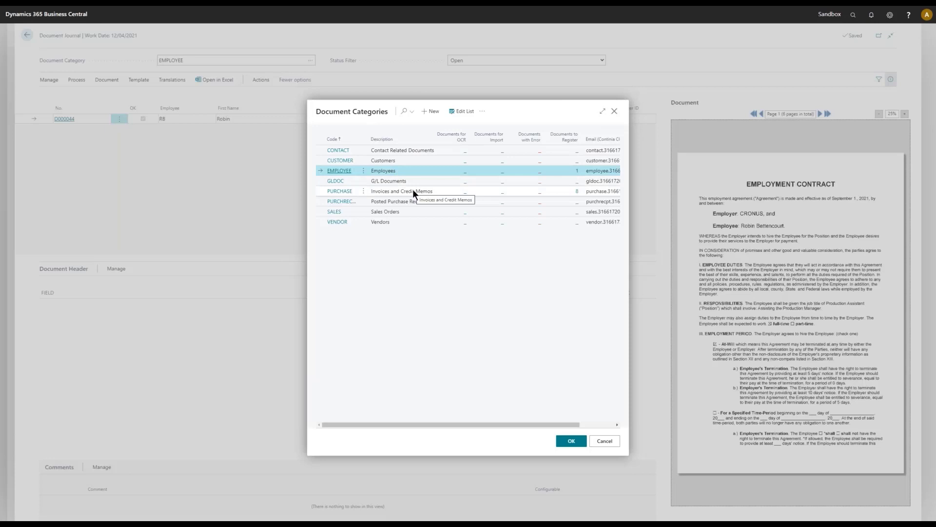
{"action": "mouse_move", "coordinate": [447, 174]}
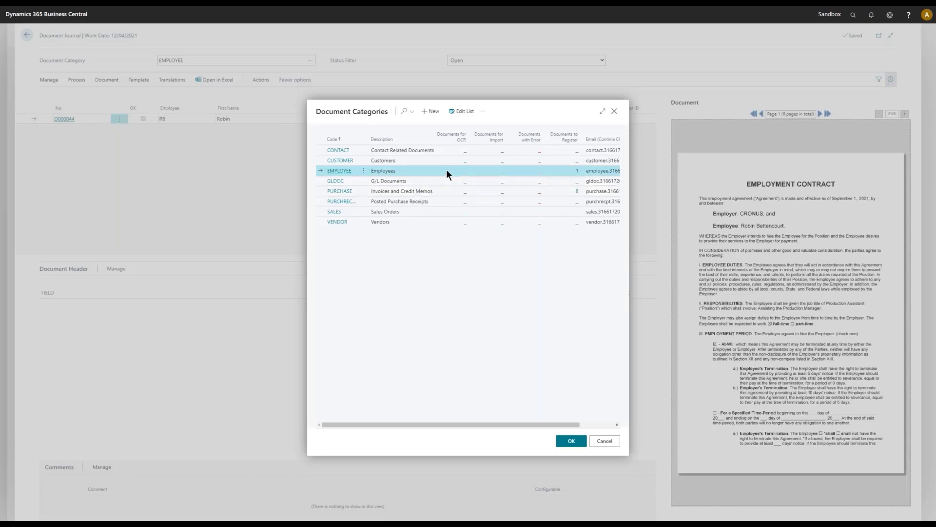
{"action": "left_click", "coordinate": [383, 160]}
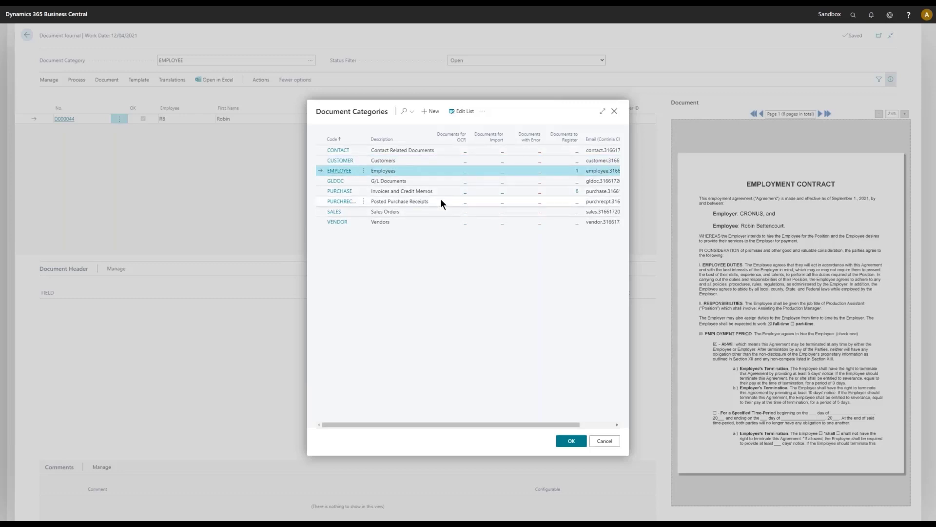
{"action": "left_click", "coordinate": [400, 201]}
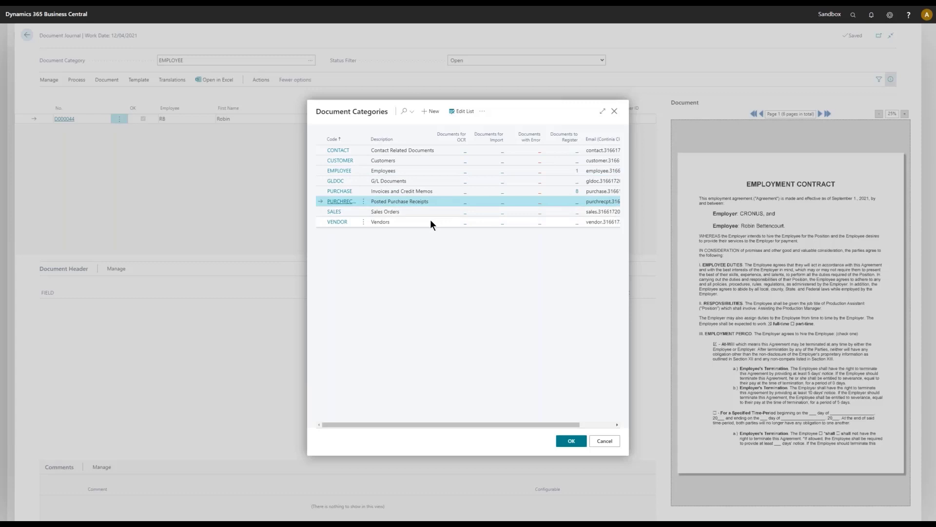
{"action": "left_click", "coordinate": [380, 221]}
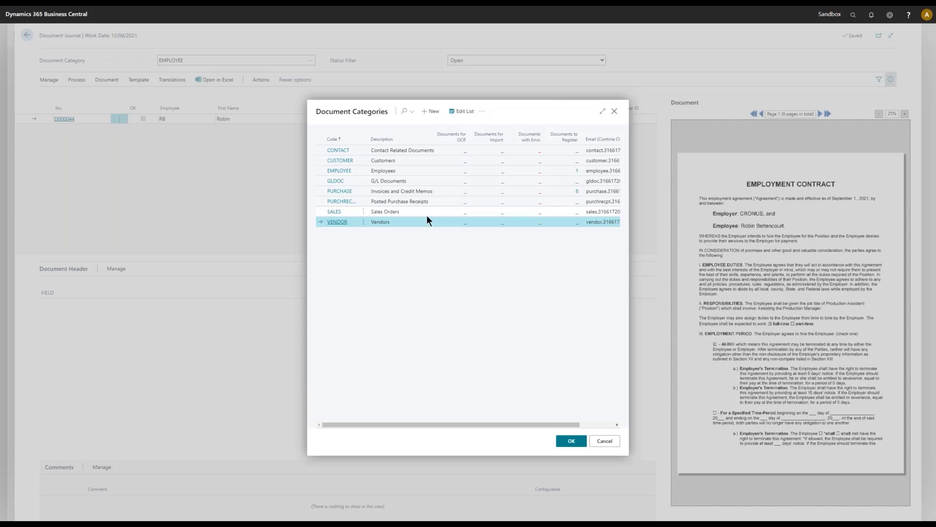
{"action": "mouse_move", "coordinate": [619, 117]}
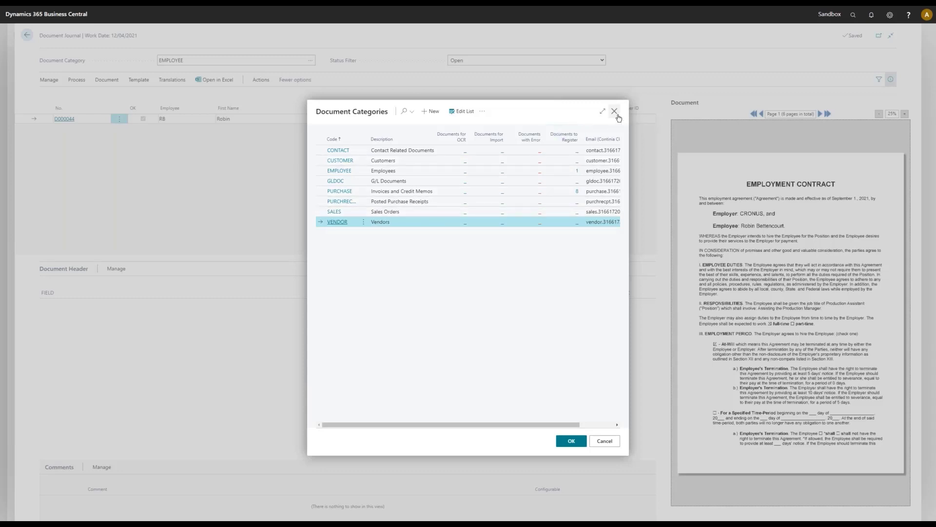
{"action": "mouse_move", "coordinate": [586, 121]}
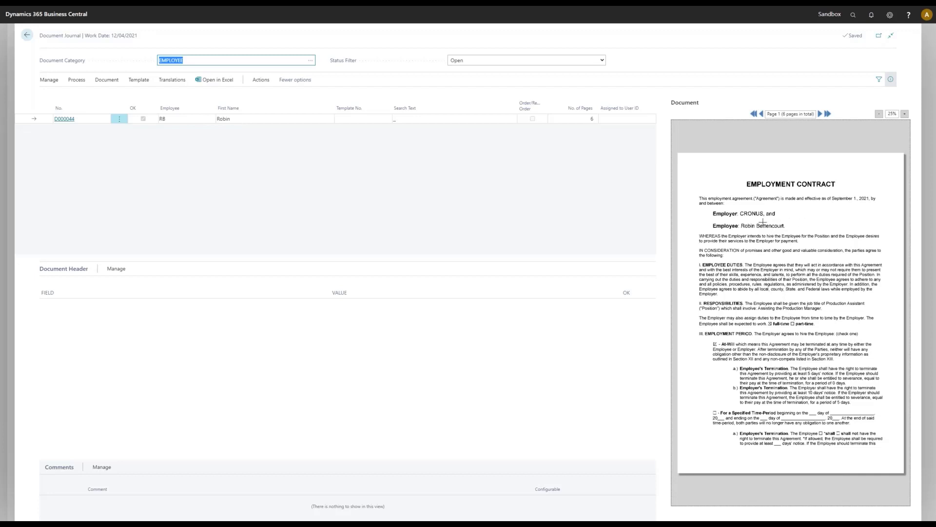
{"action": "mouse_move", "coordinate": [579, 240]}
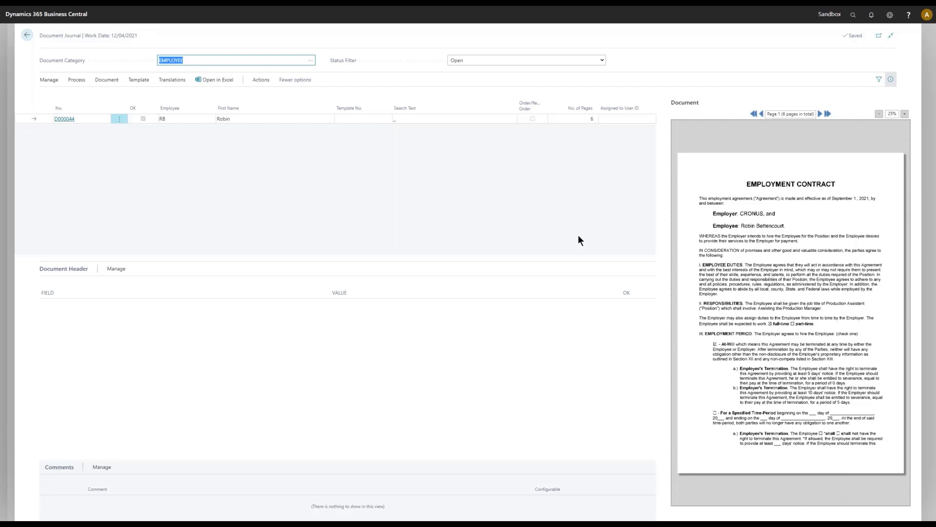
{"action": "mouse_move", "coordinate": [437, 277]}
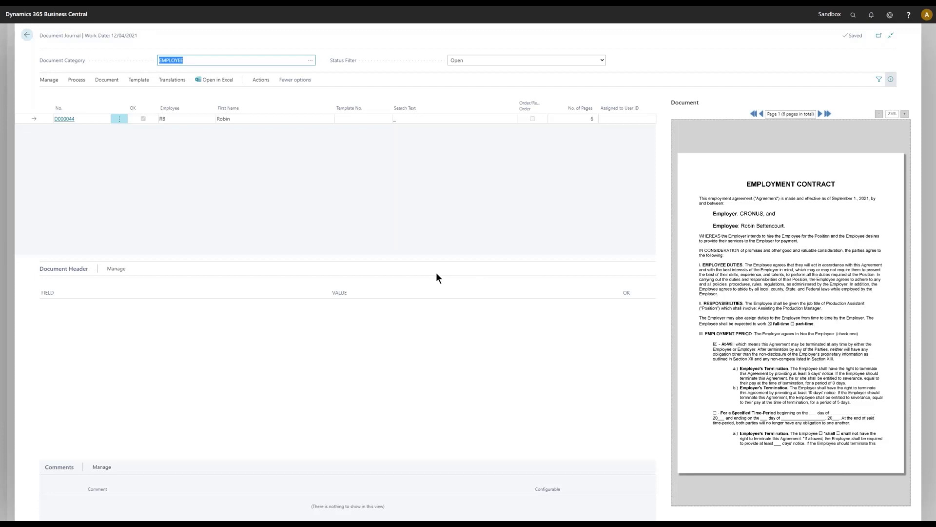
{"action": "mouse_move", "coordinate": [94, 142]}
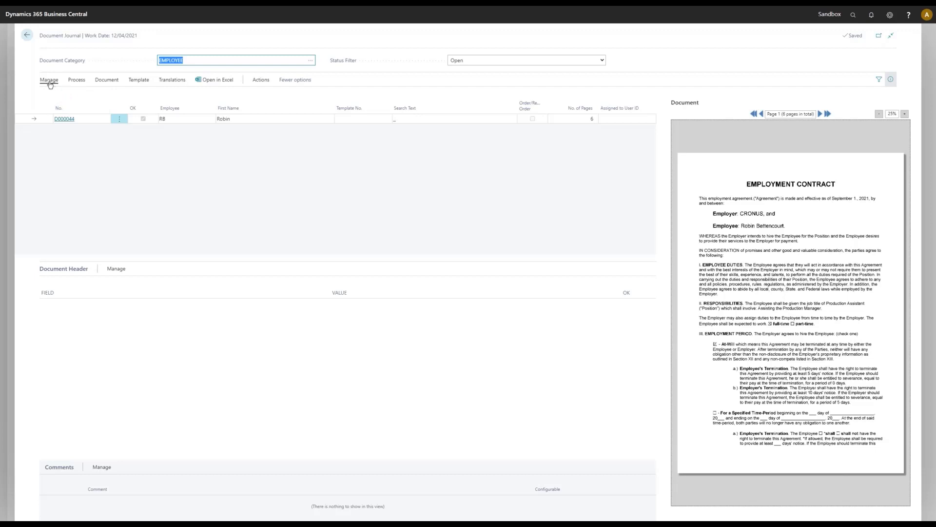
- Register employee contract document D000044 and return to the Ready to Register list
{"action": "left_click", "coordinate": [76, 79]}
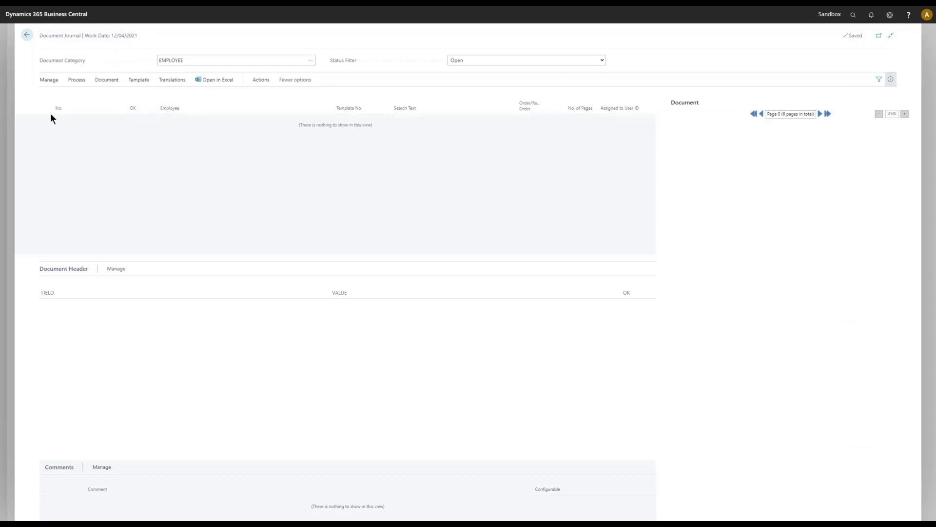
{"action": "mouse_move", "coordinate": [27, 34]}
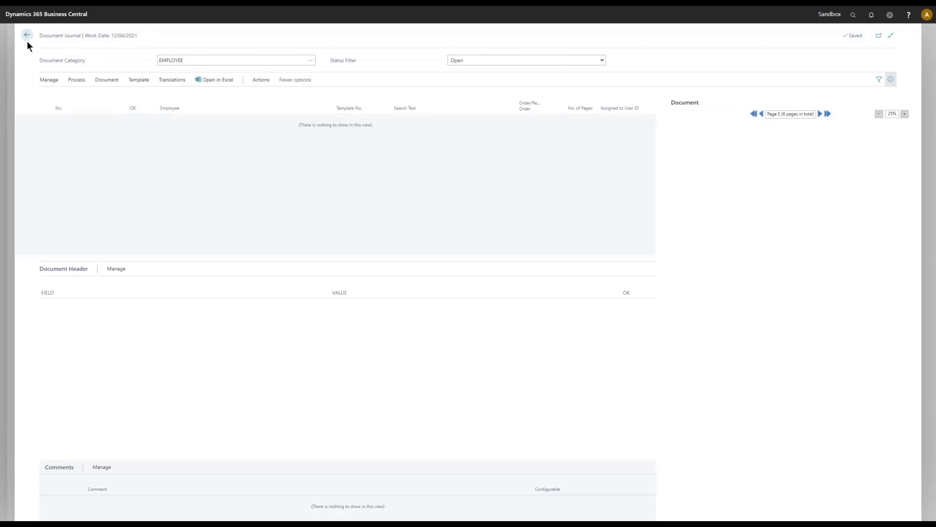
{"action": "left_click", "coordinate": [27, 34]}
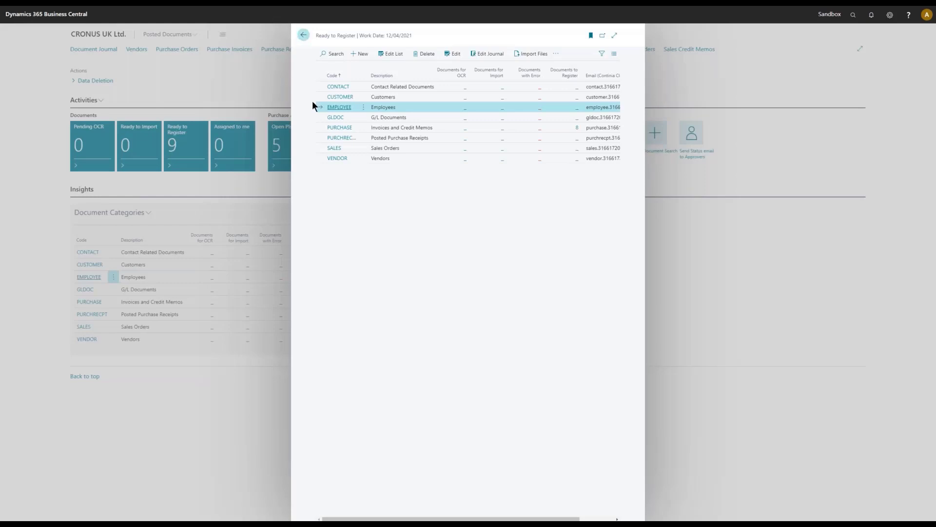
- Close Ready to Register and launch Document Search from the home page
{"action": "left_click", "coordinate": [303, 35]}
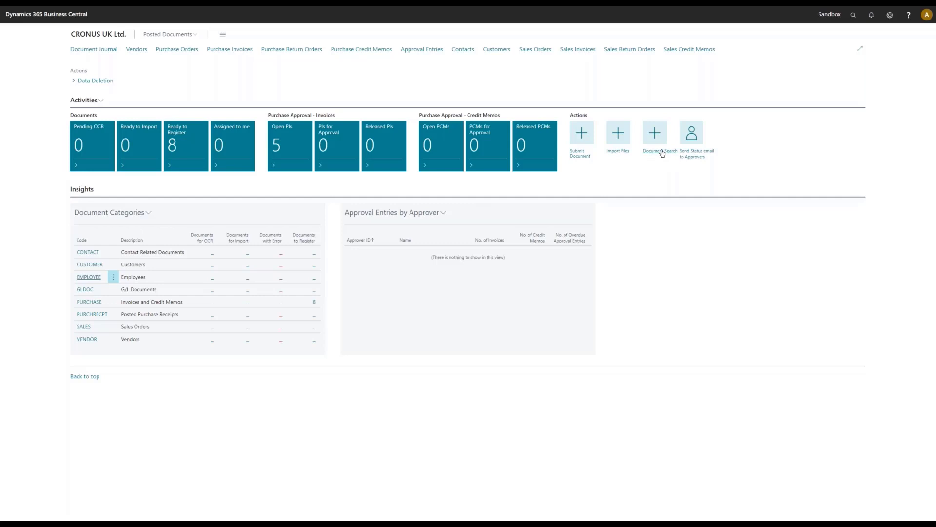
{"action": "left_click", "coordinate": [654, 132]}
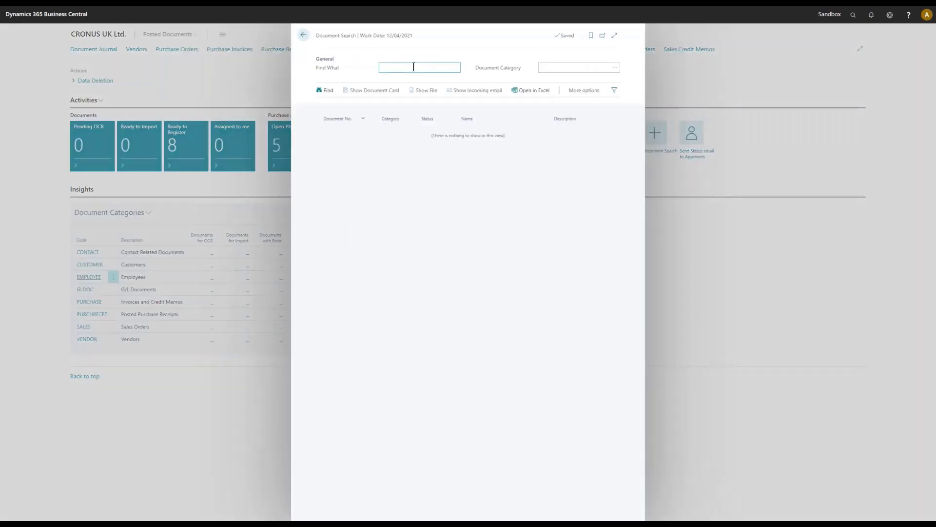
- Search documents for 'robin' to find registered Employee document D000044
{"action": "type", "text": "robin"}
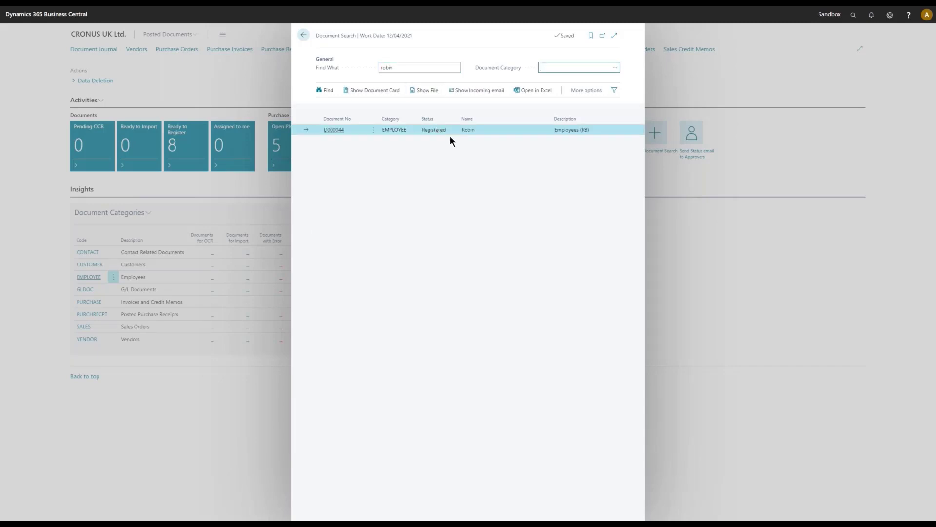
{"action": "mouse_move", "coordinate": [423, 145]}
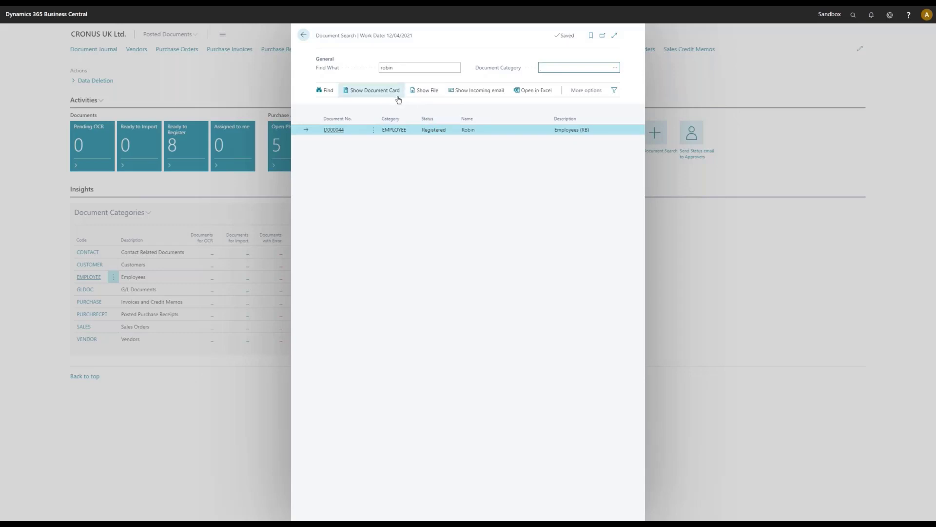
{"action": "mouse_move", "coordinate": [422, 161]}
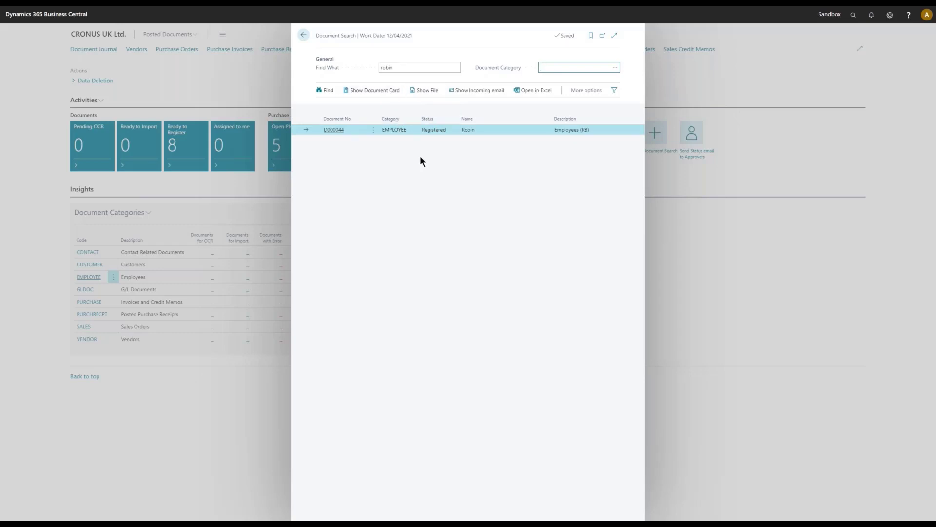
{"action": "mouse_move", "coordinate": [391, 138]}
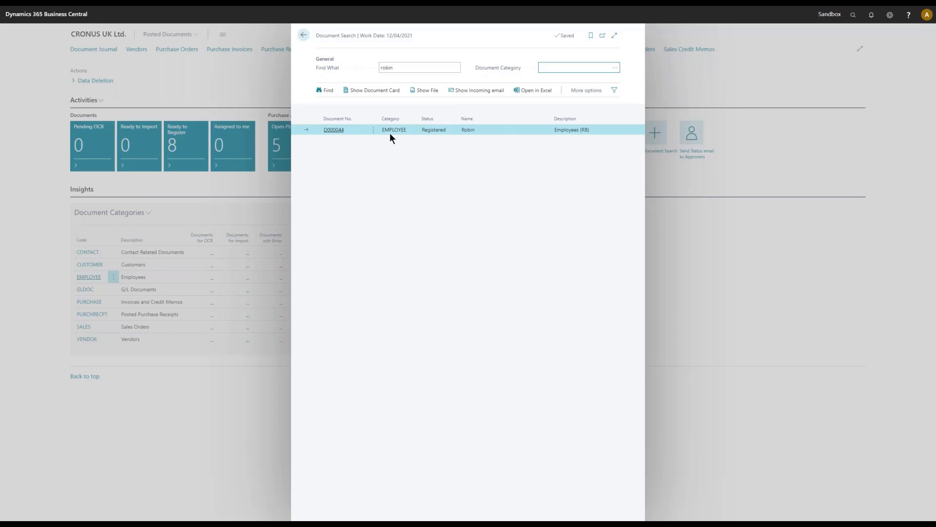
{"action": "mouse_move", "coordinate": [304, 34]}
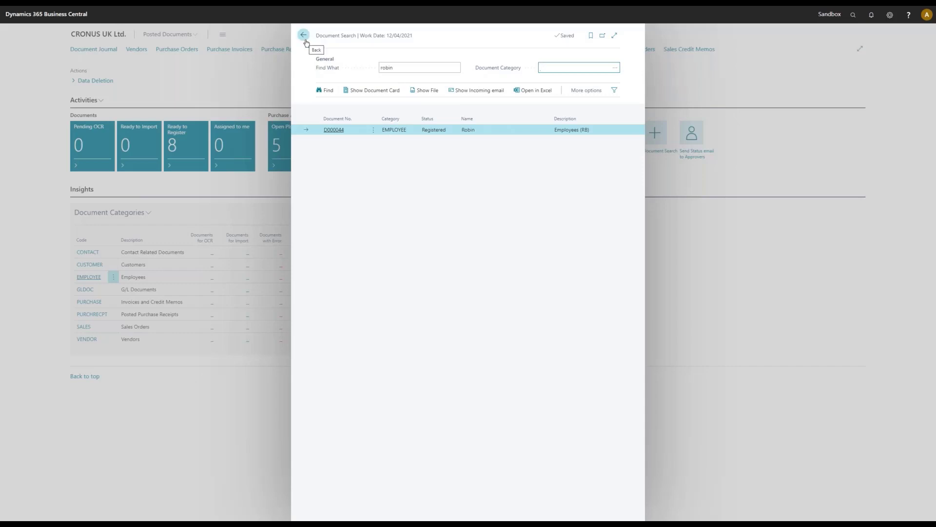
{"action": "left_click", "coordinate": [574, 67]}
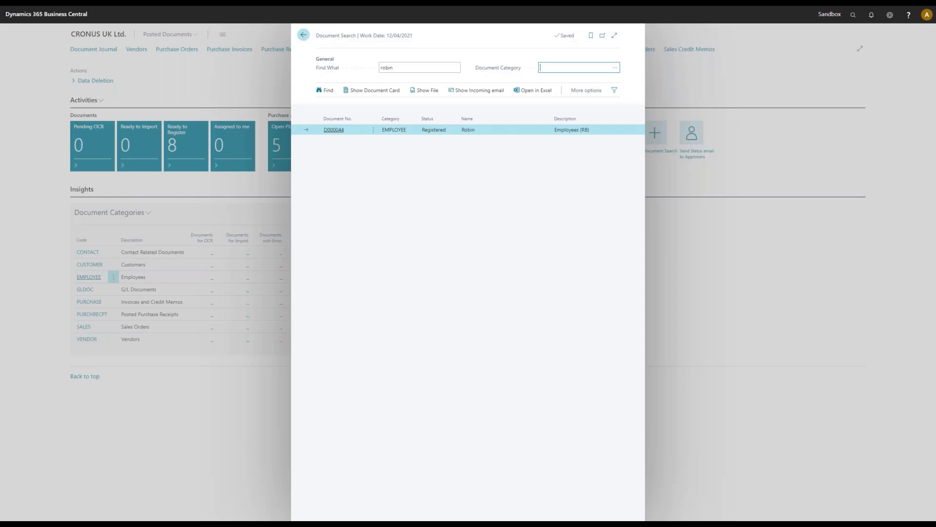
- Close Document Search and open the Employees list via Tell Me
{"action": "left_click", "coordinate": [304, 35]}
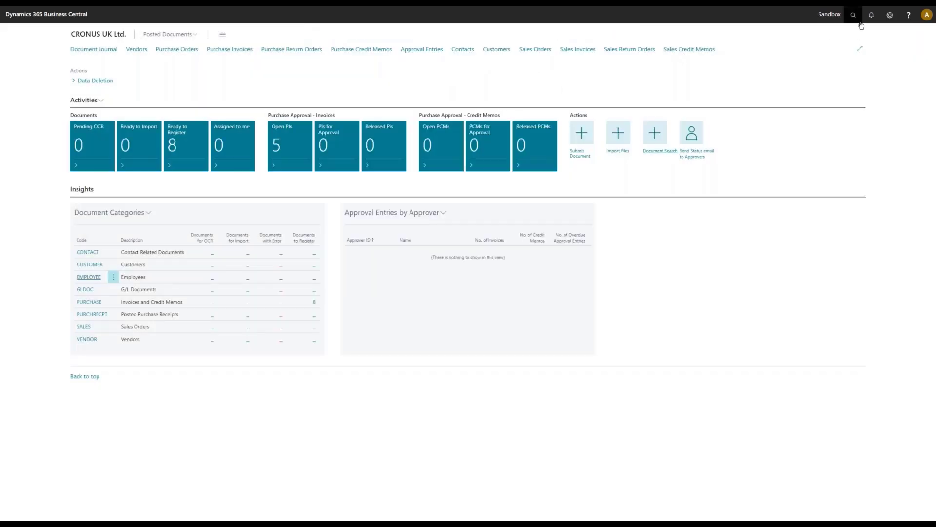
{"action": "left_click", "coordinate": [853, 14]}
{"action": "type", "text": "empoly"}
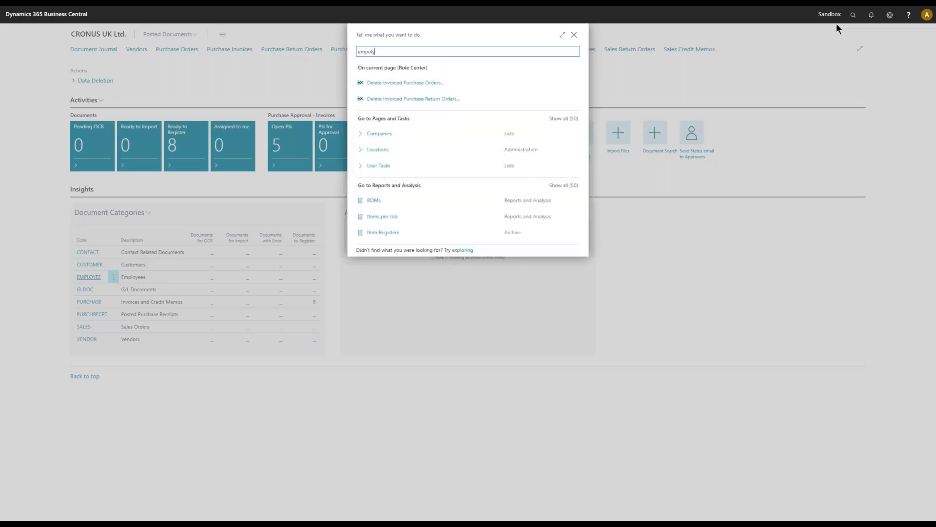
{"action": "type", "text": "ee"}
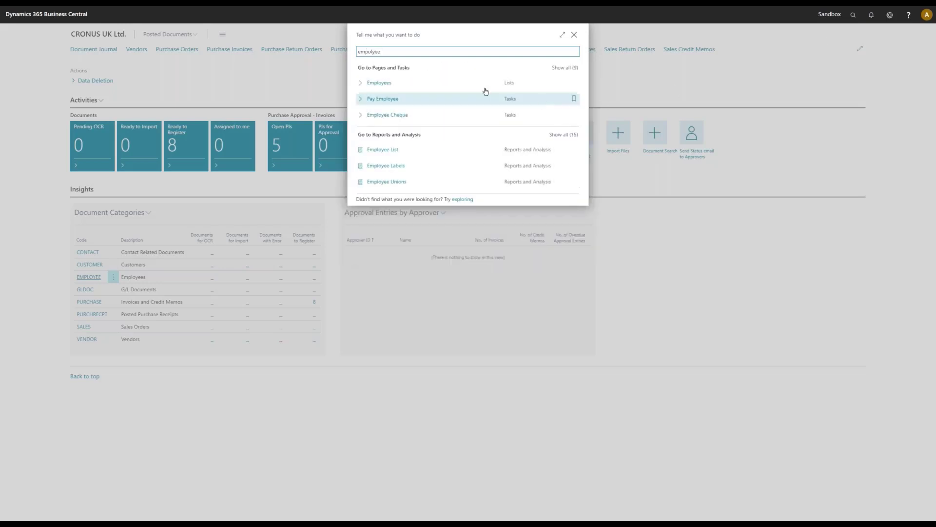
{"action": "left_click", "coordinate": [379, 83]}
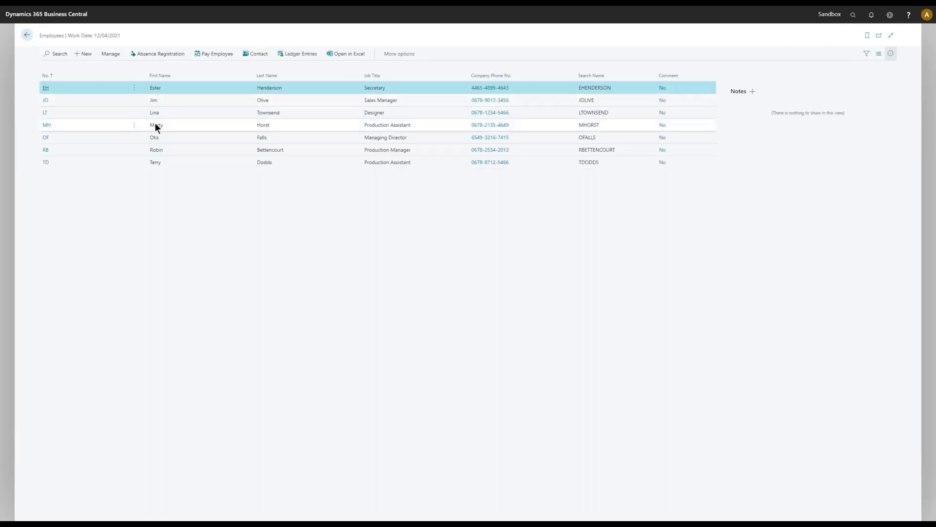
{"action": "left_click", "coordinate": [89, 149]}
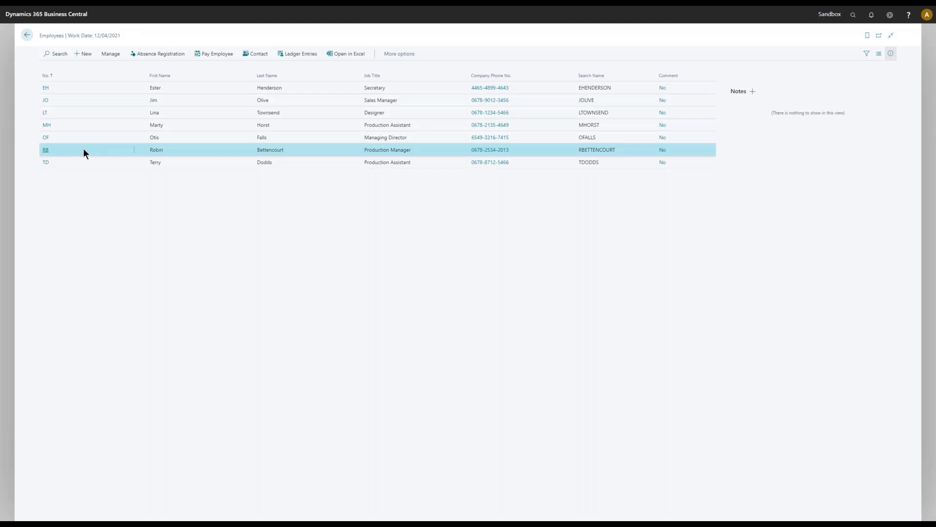
{"action": "mouse_move", "coordinate": [778, 135]}
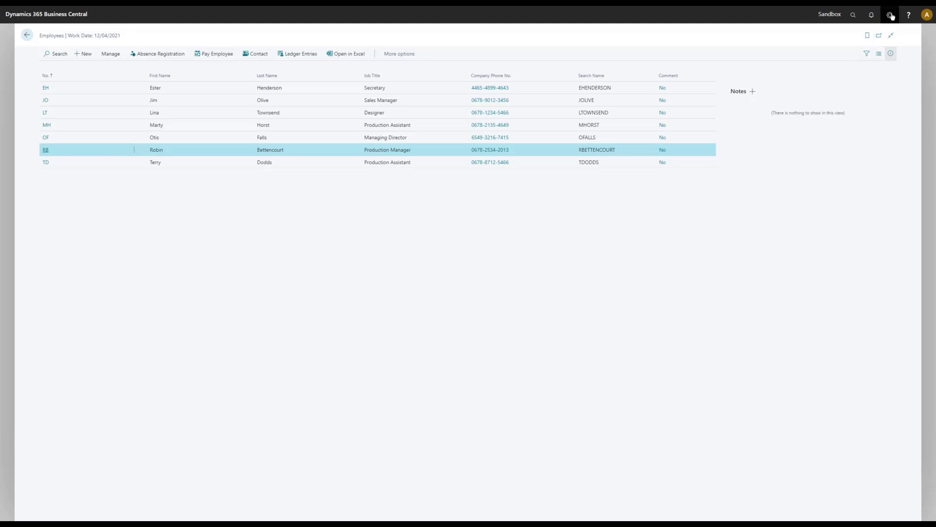
{"action": "left_click", "coordinate": [891, 14]}
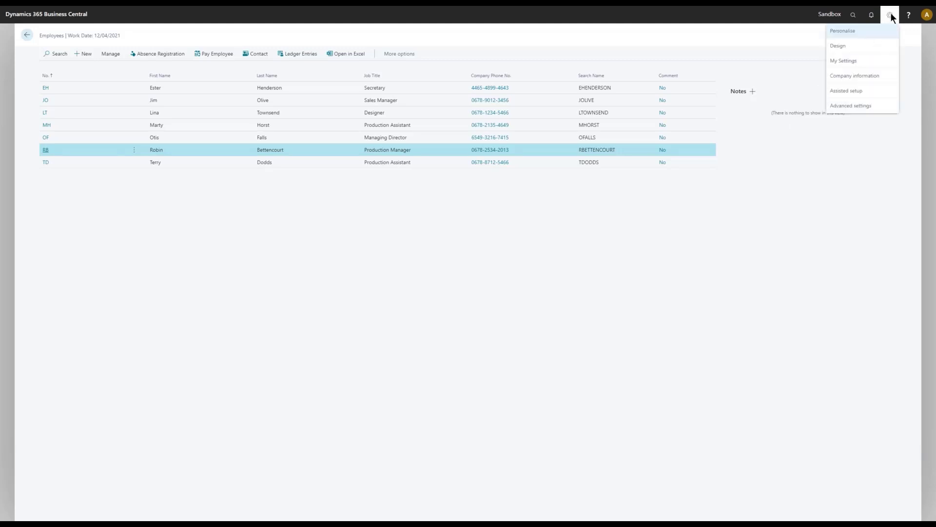
{"action": "mouse_move", "coordinate": [855, 31]}
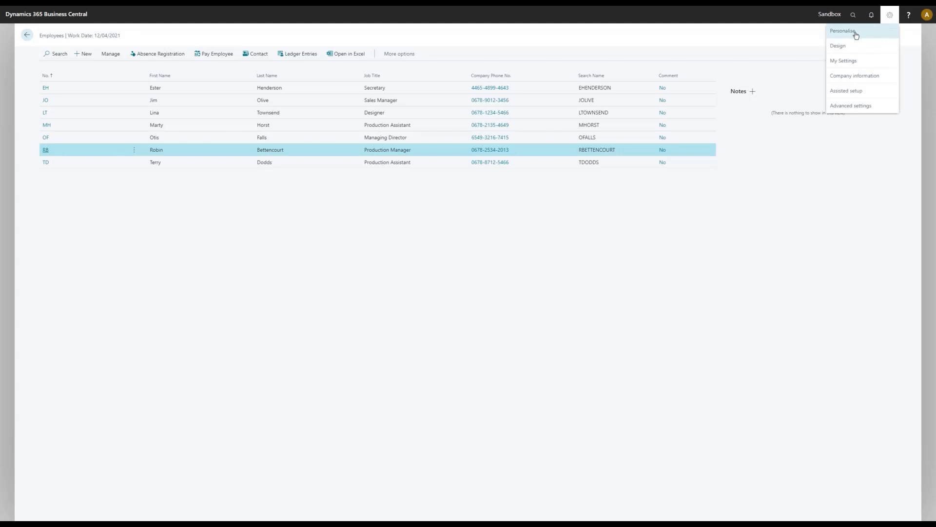
- Personalise the Employees page to unhide the Documents part on the Details FactBox
{"action": "left_click", "coordinate": [843, 31]}
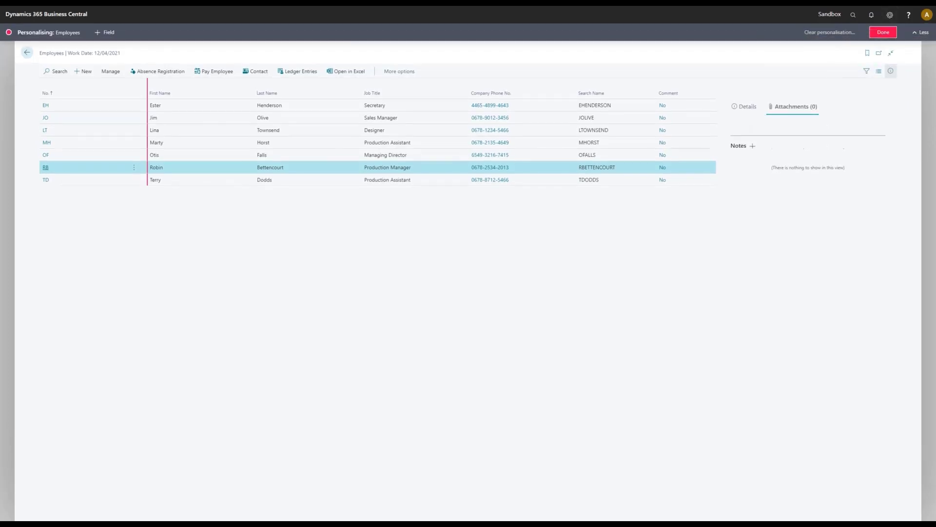
{"action": "left_click", "coordinate": [748, 106]}
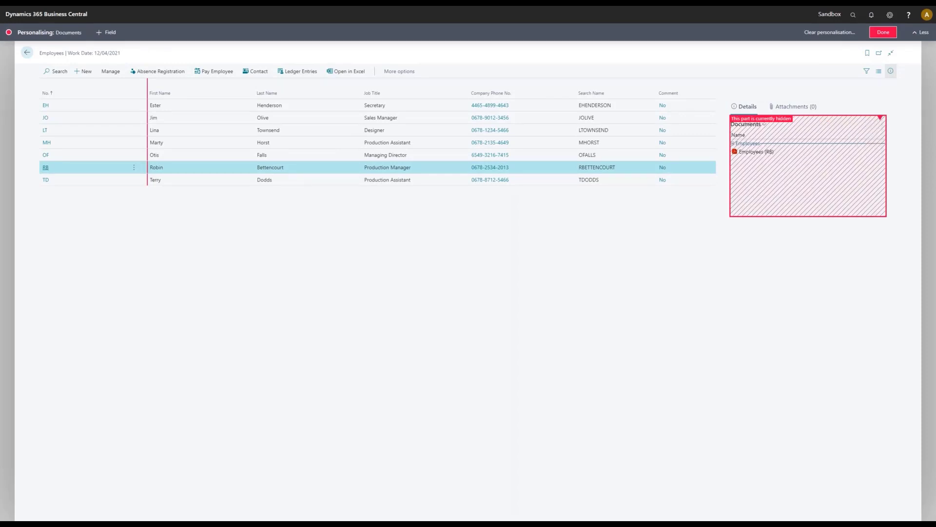
{"action": "left_click", "coordinate": [883, 32]}
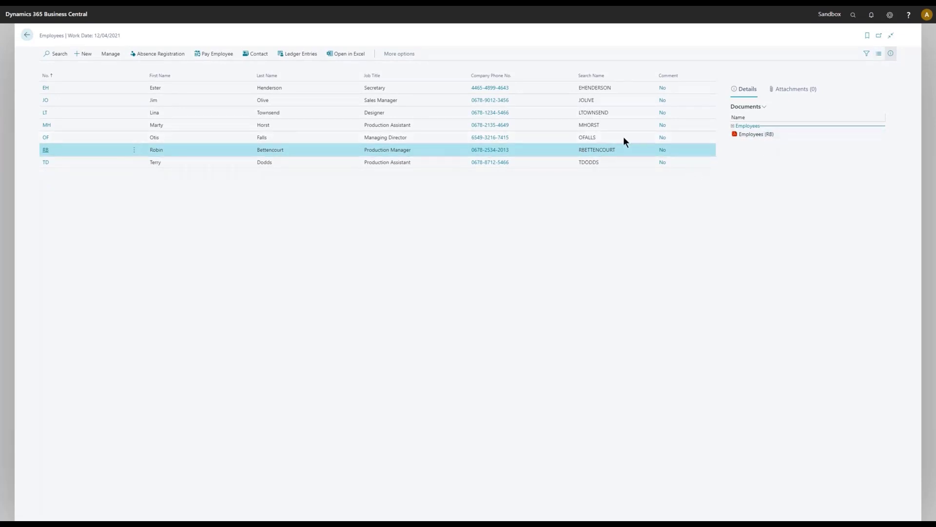
{"action": "mouse_move", "coordinate": [766, 136]}
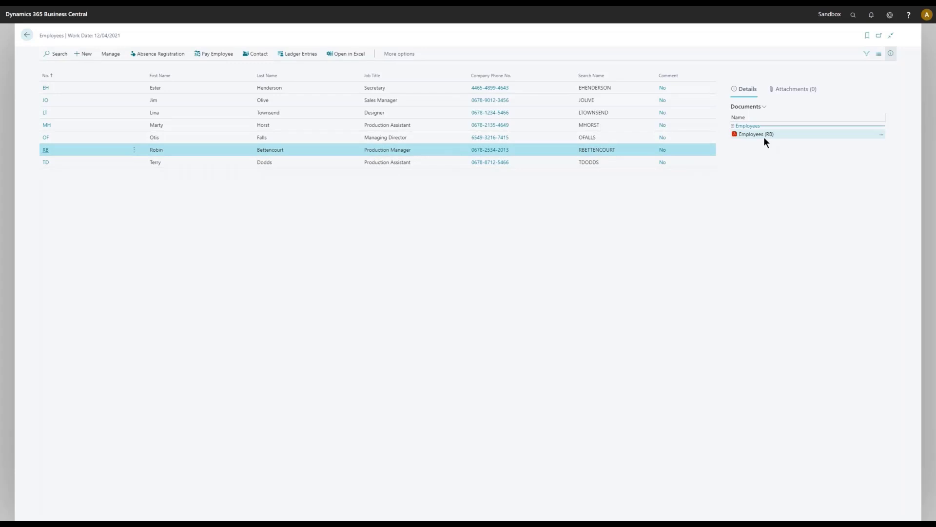
{"action": "mouse_move", "coordinate": [751, 149]}
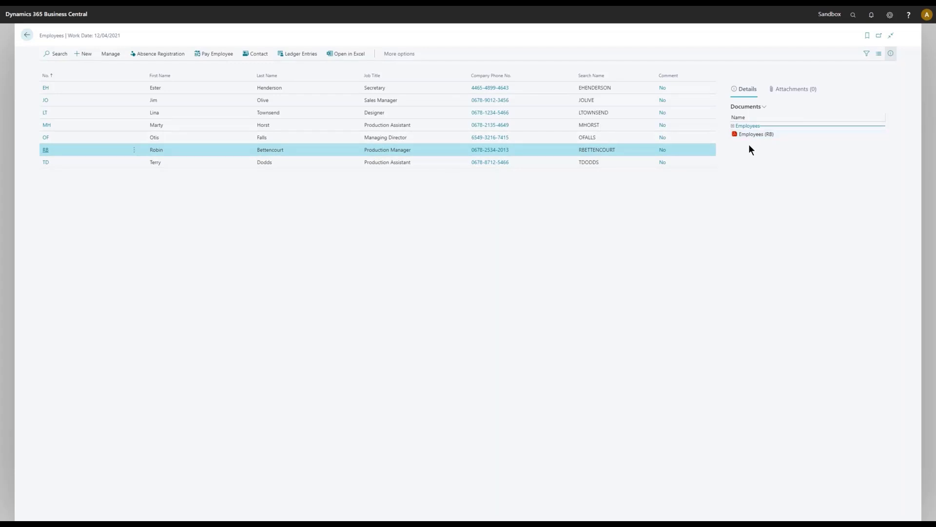